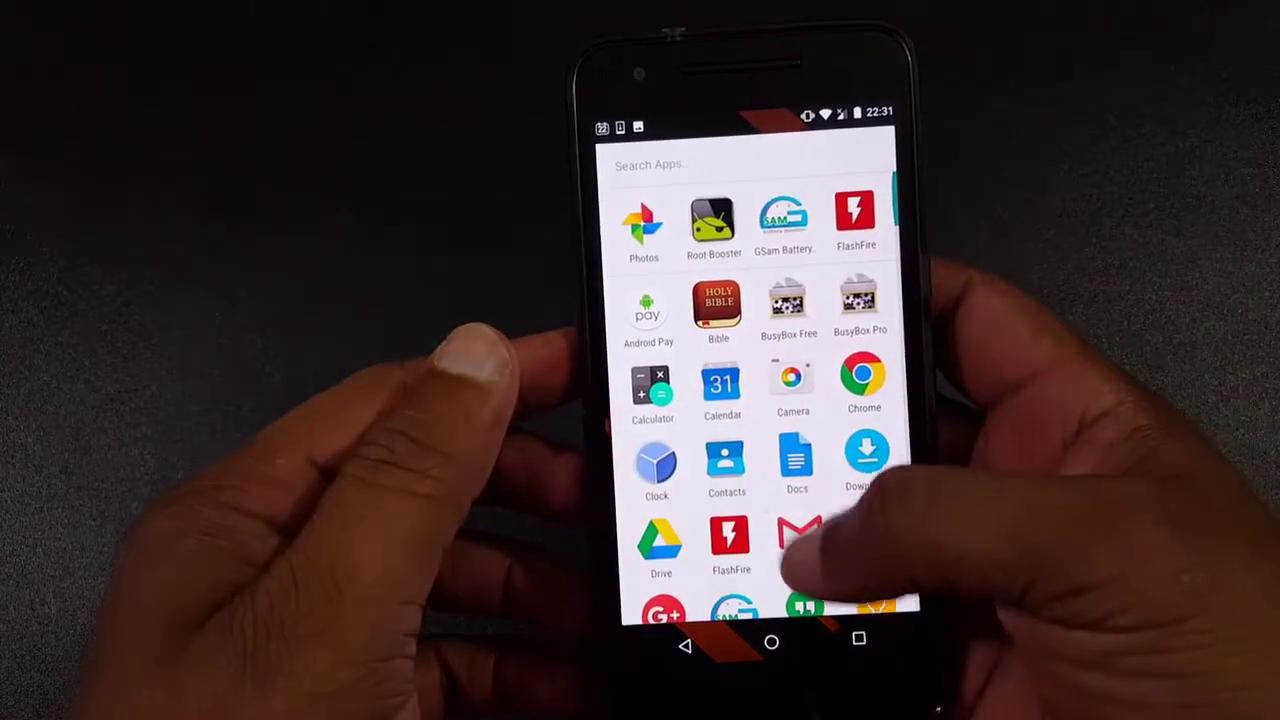
Scroll the Settings list down to the System section showing Android 7.0 under About phone.
{"action": "scroll", "scroll_direction": "down", "scroll_amount": 3}
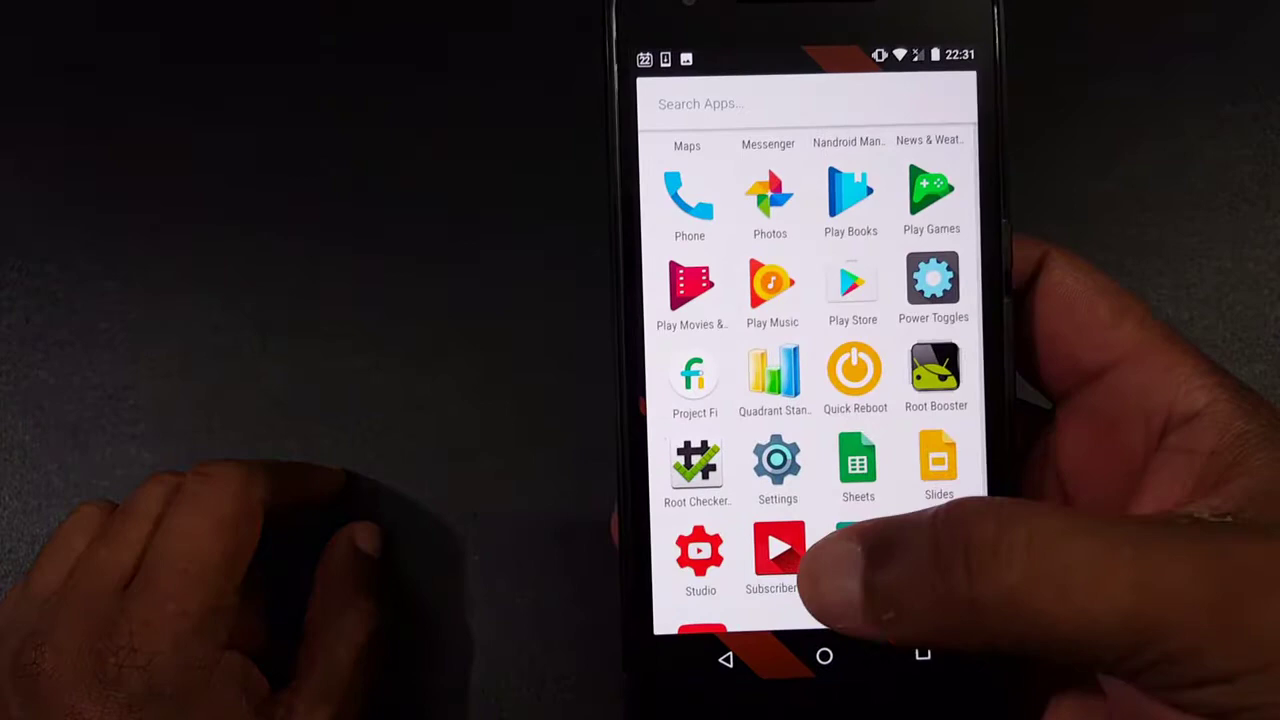
{"action": "scroll", "scroll_direction": "down", "scroll_amount": 3}
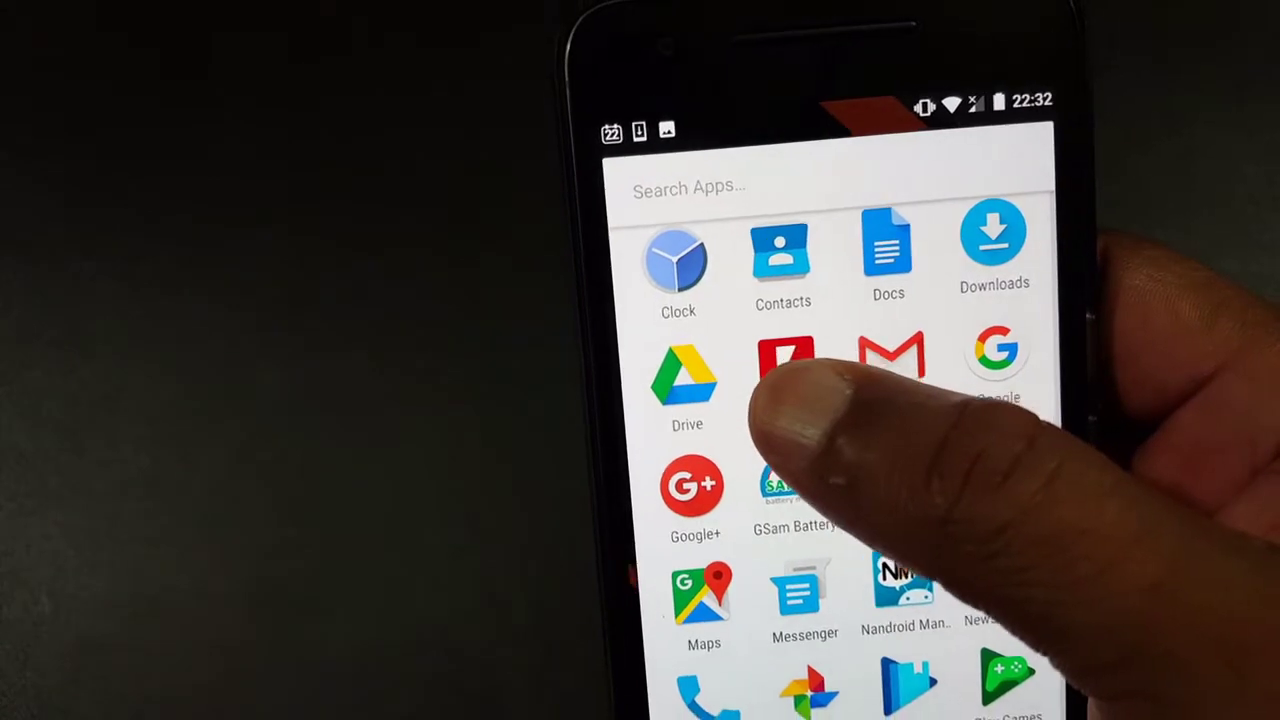
{"action": "left_click", "coordinate": [784, 364]}
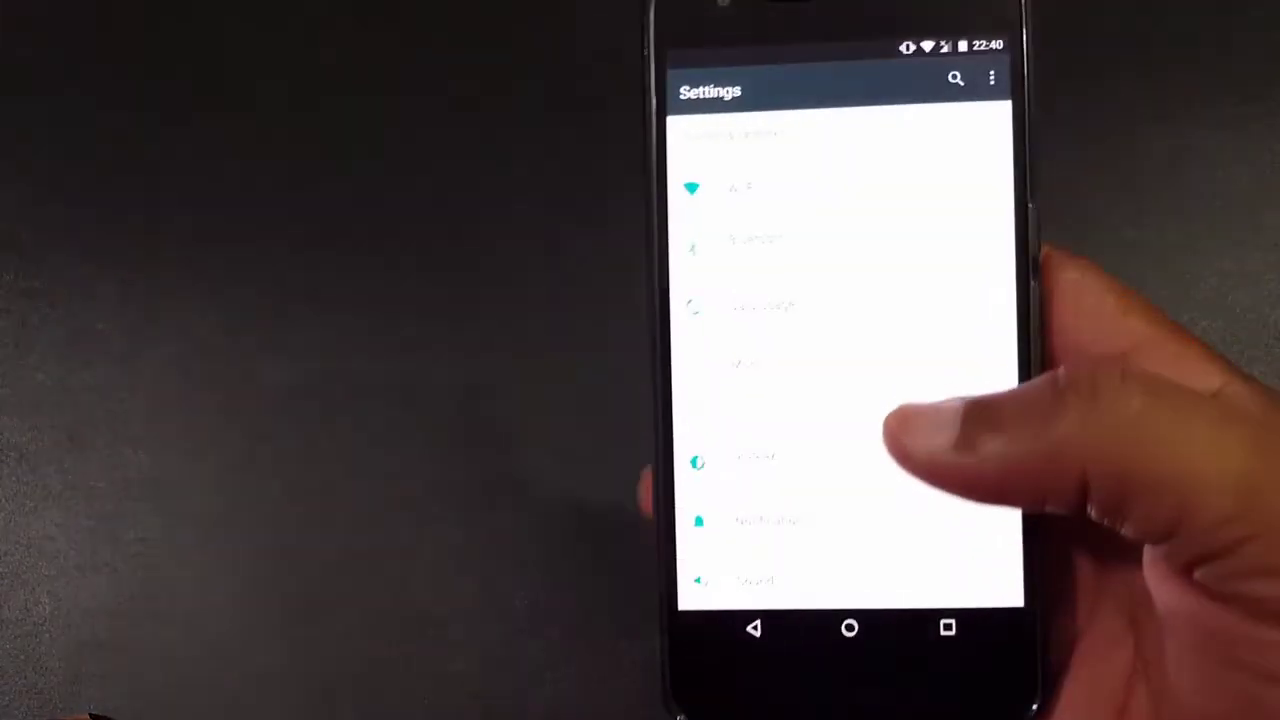
{"action": "scroll", "scroll_direction": "down", "scroll_amount": 3}
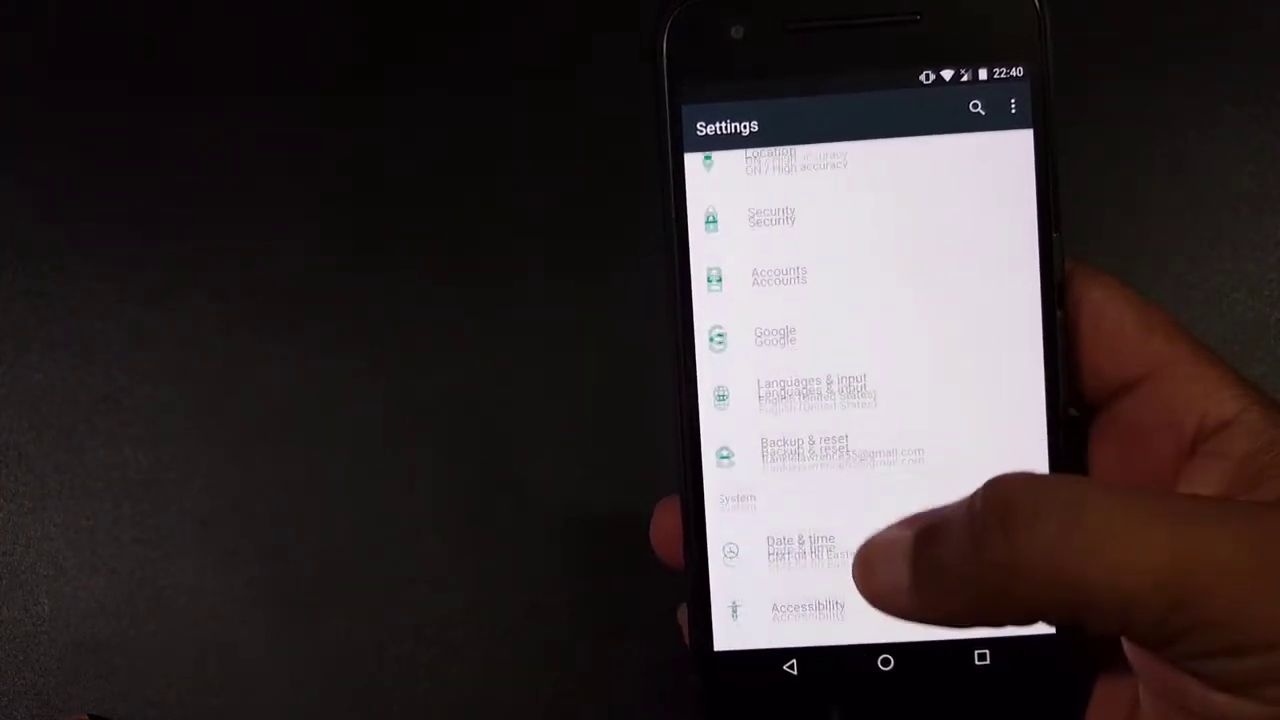
{"action": "scroll", "scroll_direction": "down", "scroll_amount": 3}
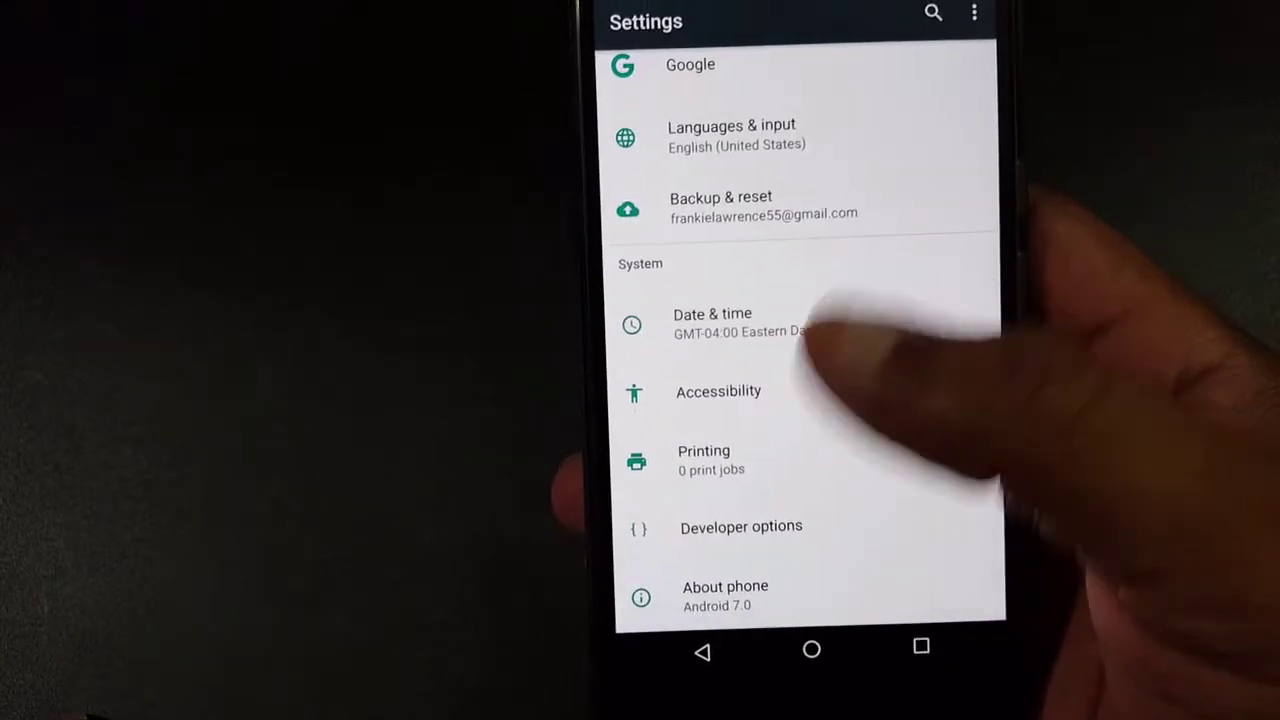